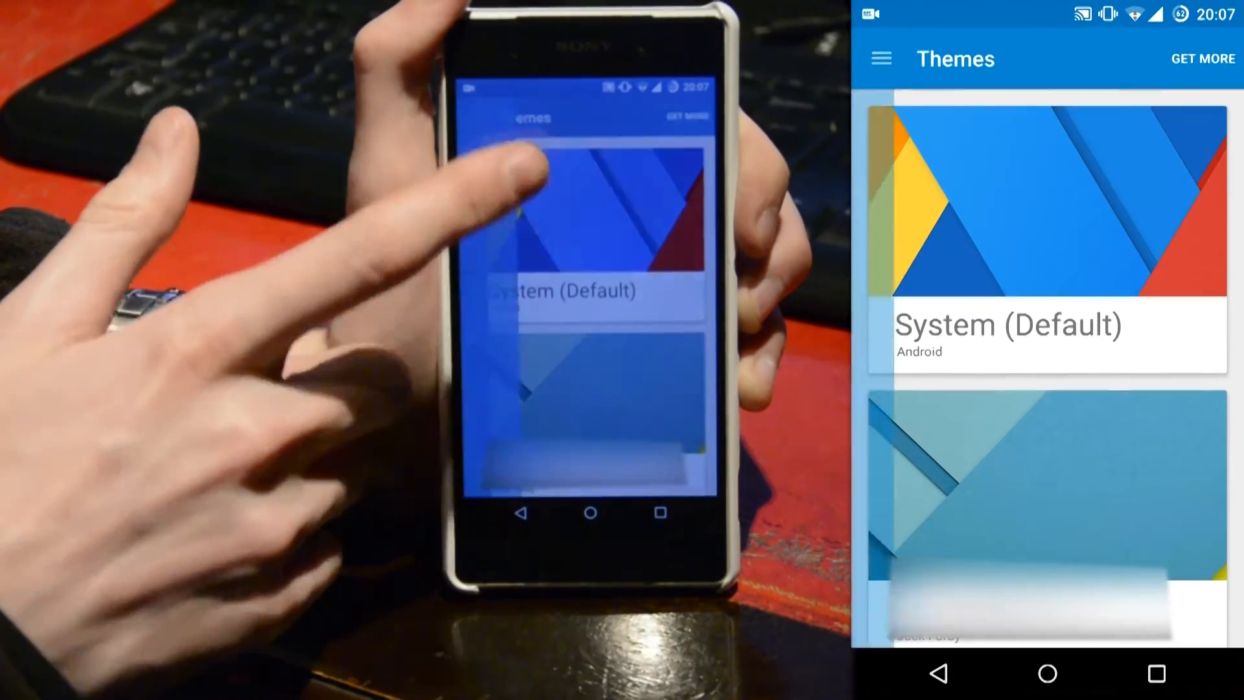
Unlock Developer options by tapping Build number, then confirm Android debugging is enabled
left_click(881, 58)
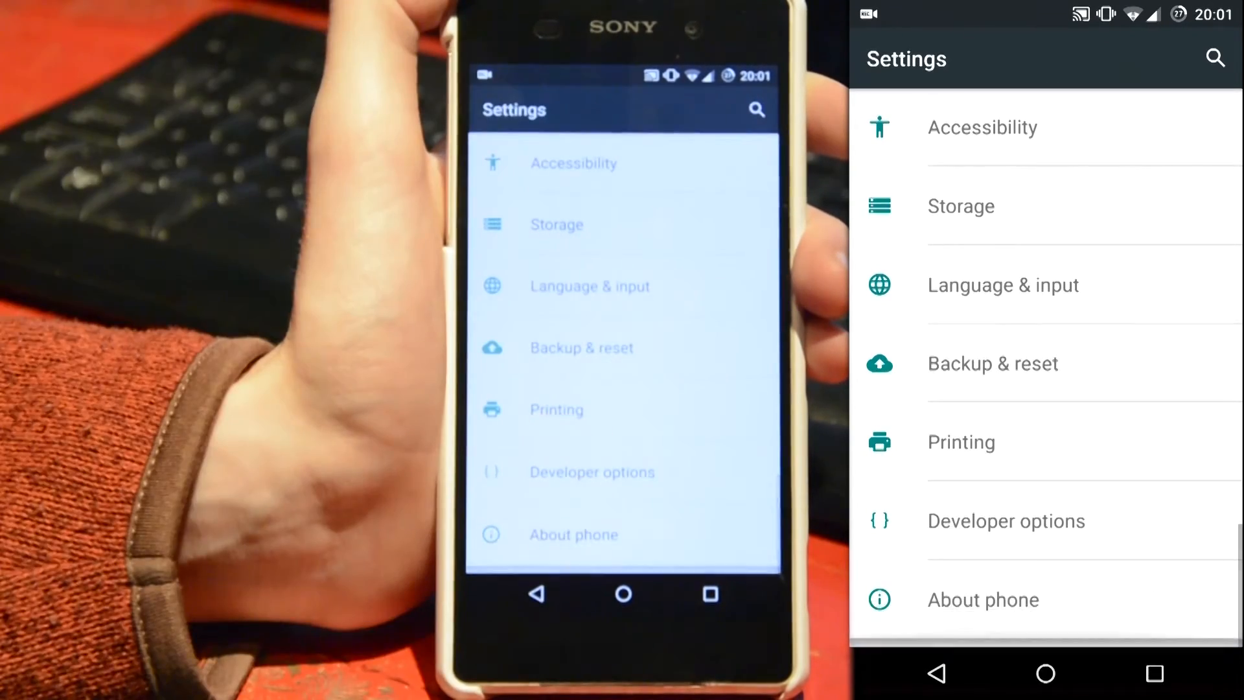
left_click(982, 599)
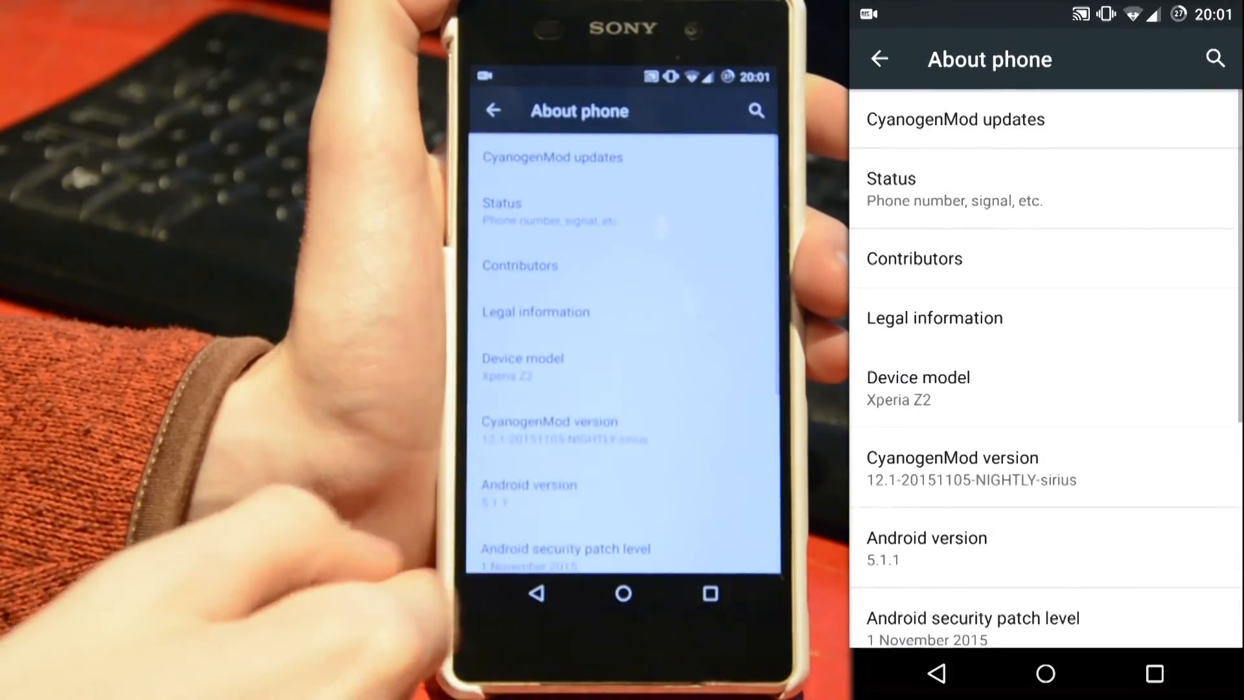
scroll("down", 3)
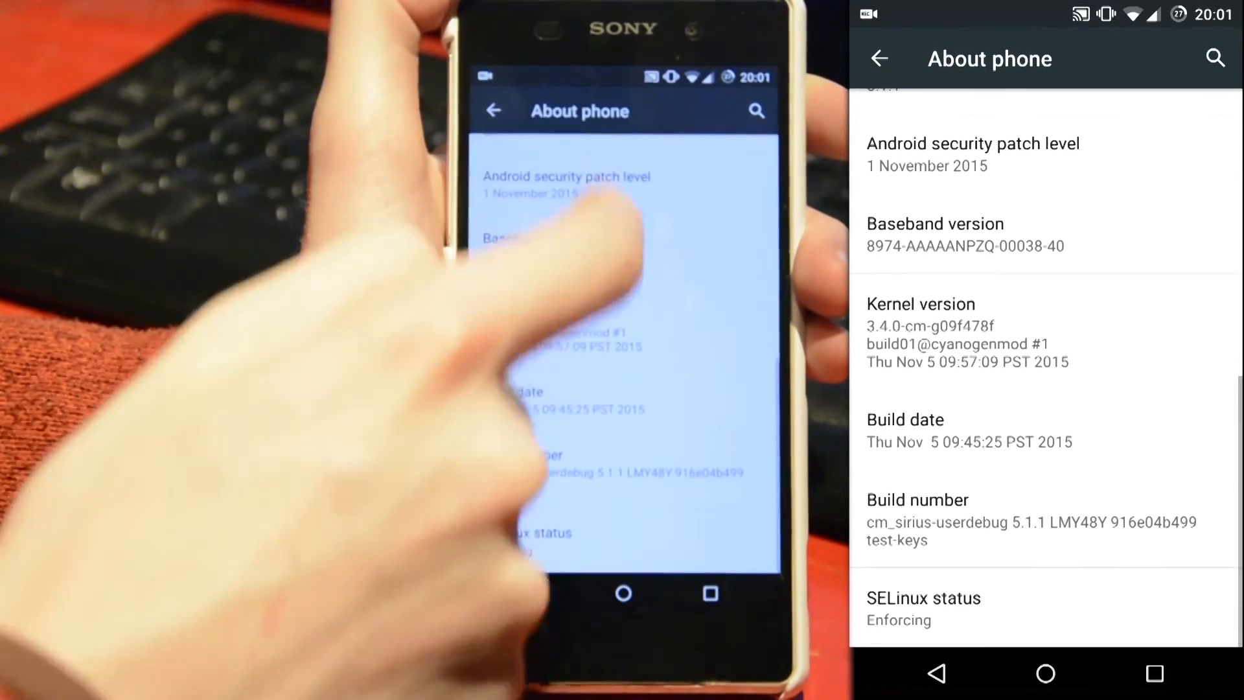
left_click(1031, 519)
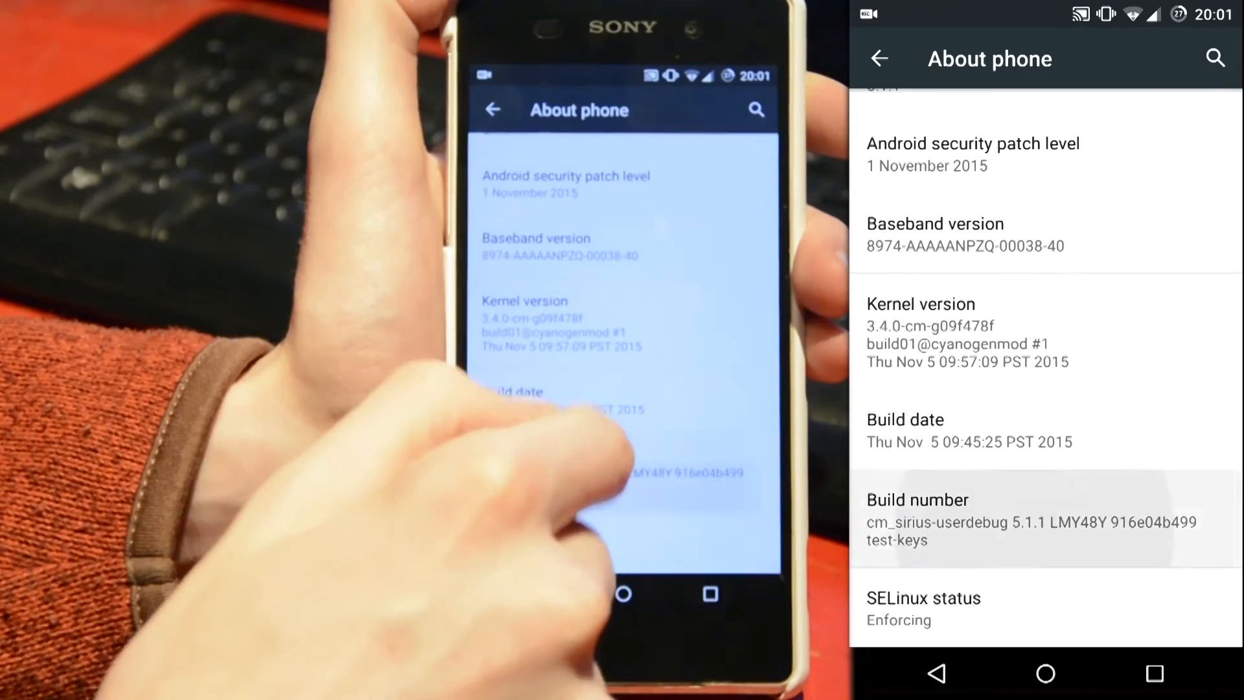
left_click(917, 500)
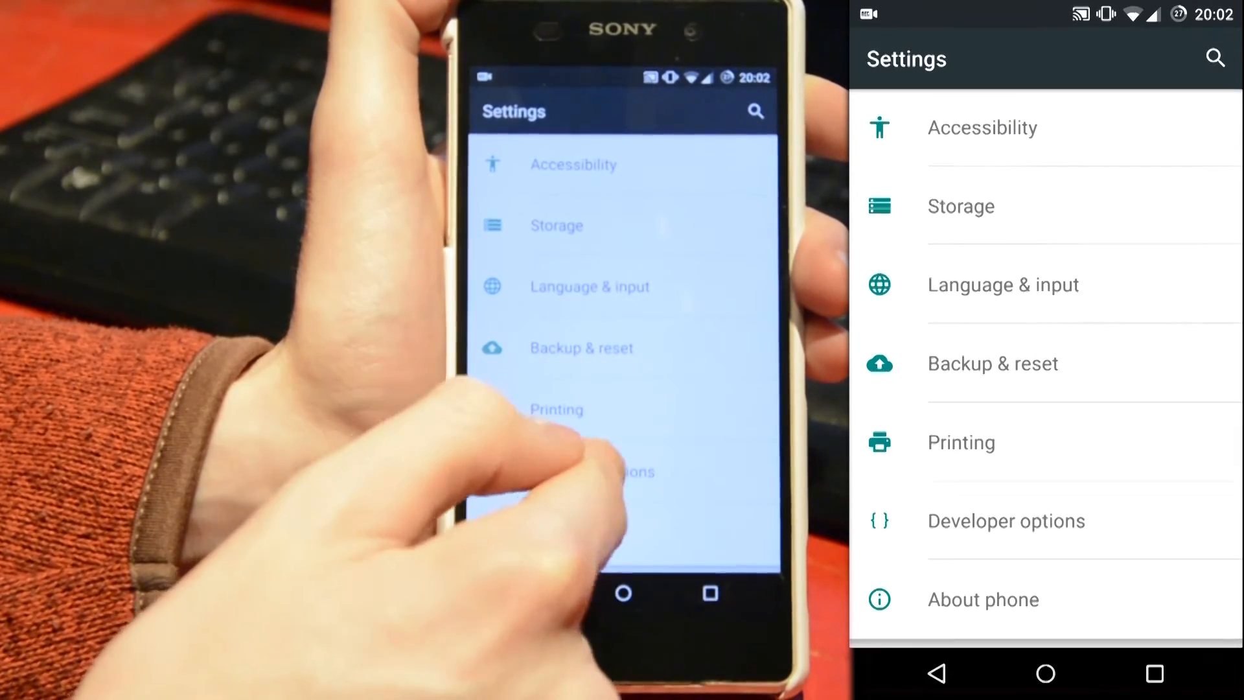
left_click(1005, 521)
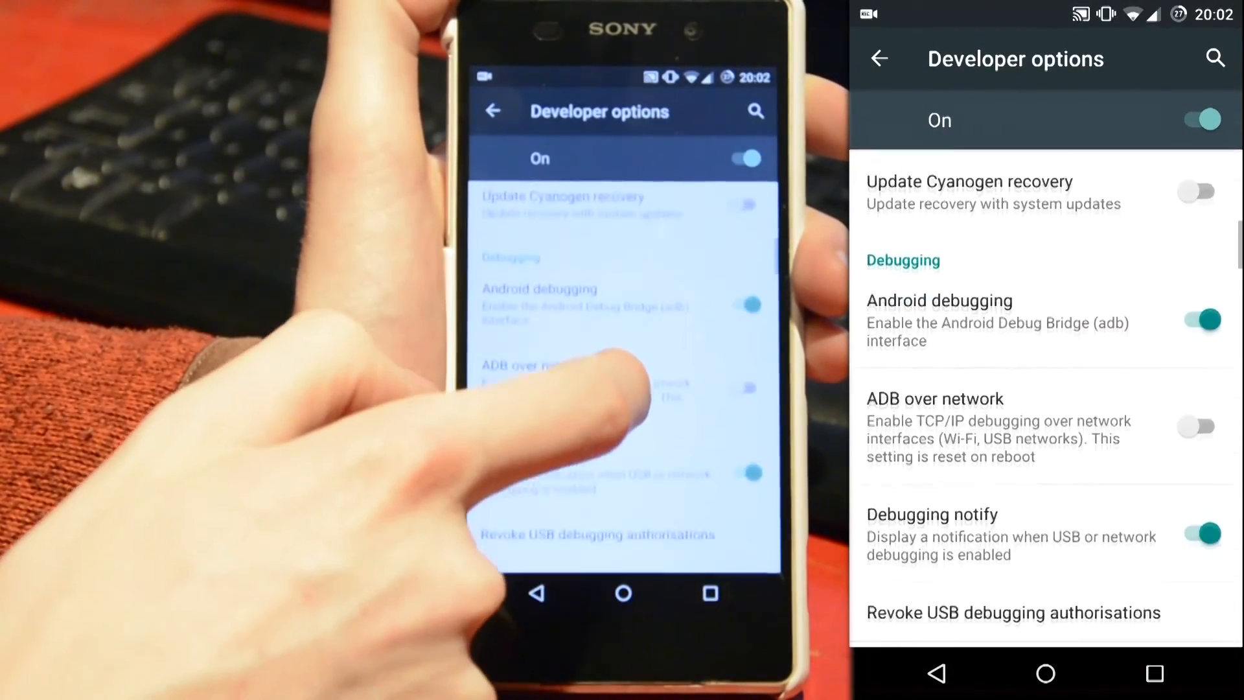
scroll("down", 3)
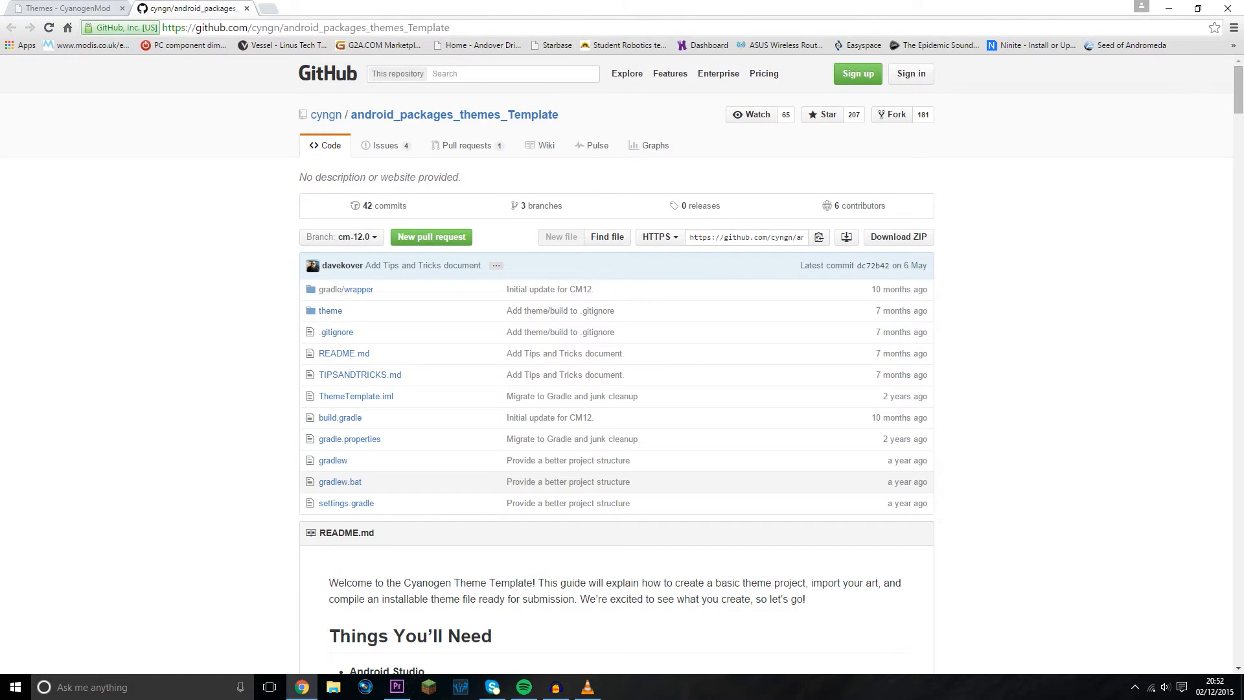
scroll("down", 3)
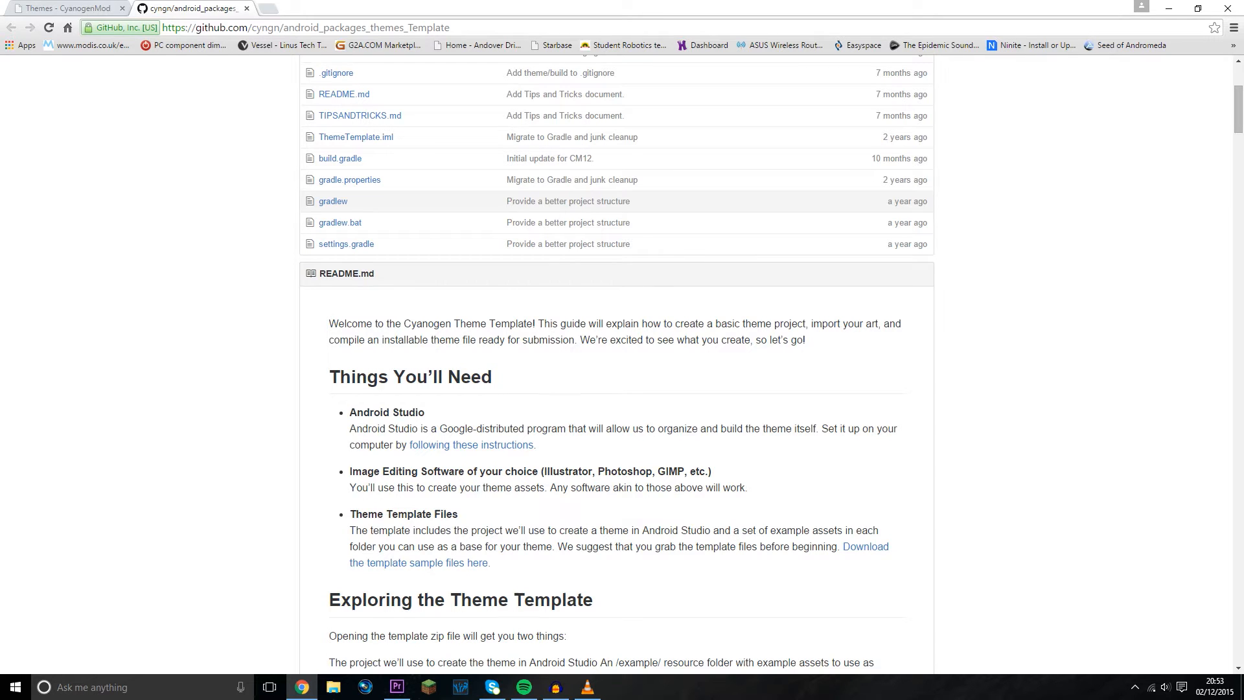
mouse_move(322, 376)
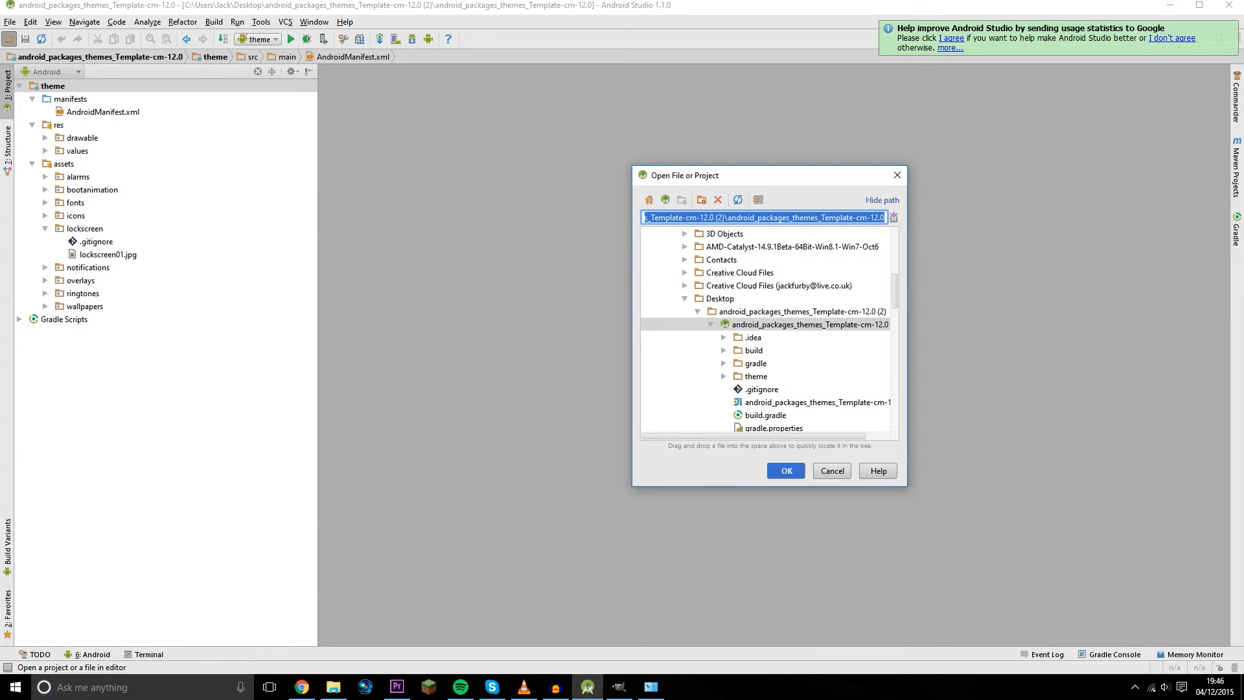
Open the downloaded theme template folder and display assets/lockscreen/lockscreen01.jpg
left_click(808, 324)
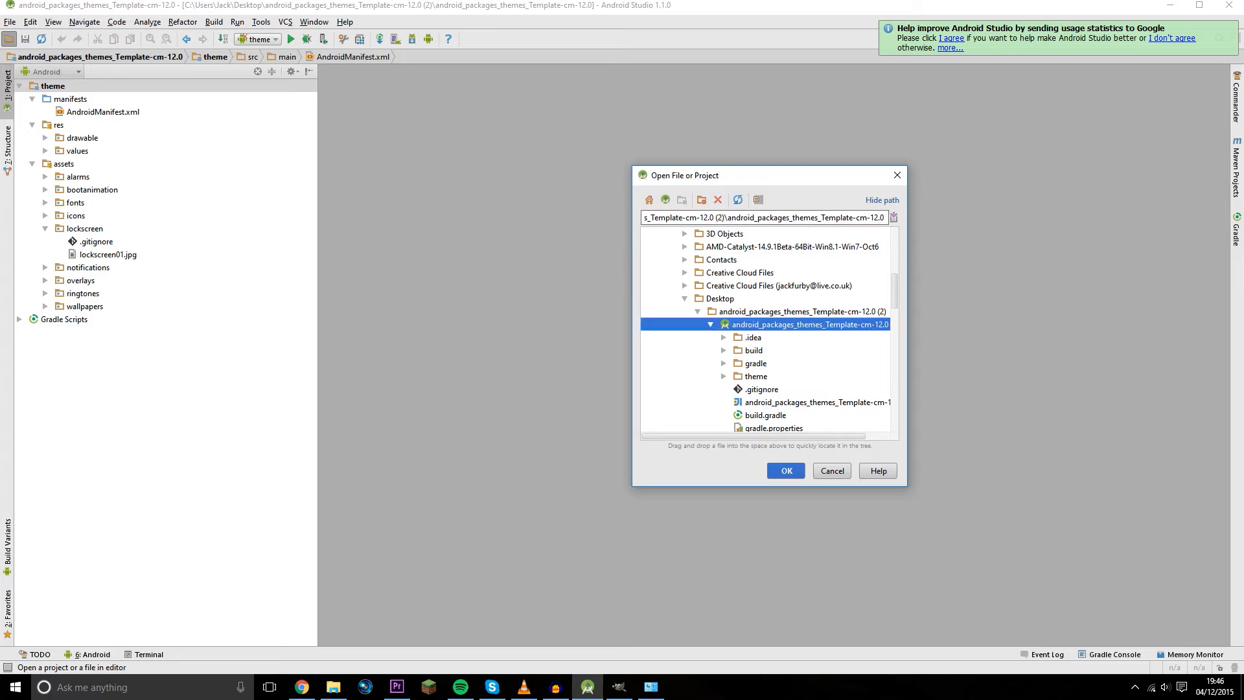
left_click(784, 471)
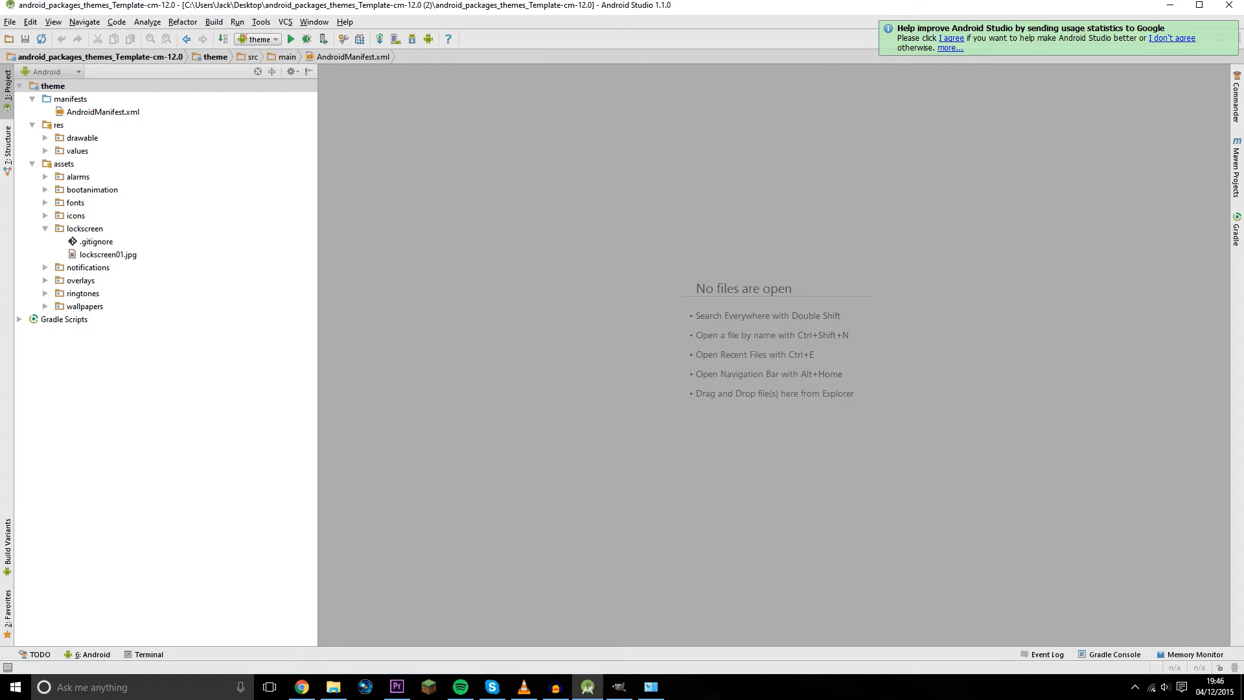
left_click(108, 254)
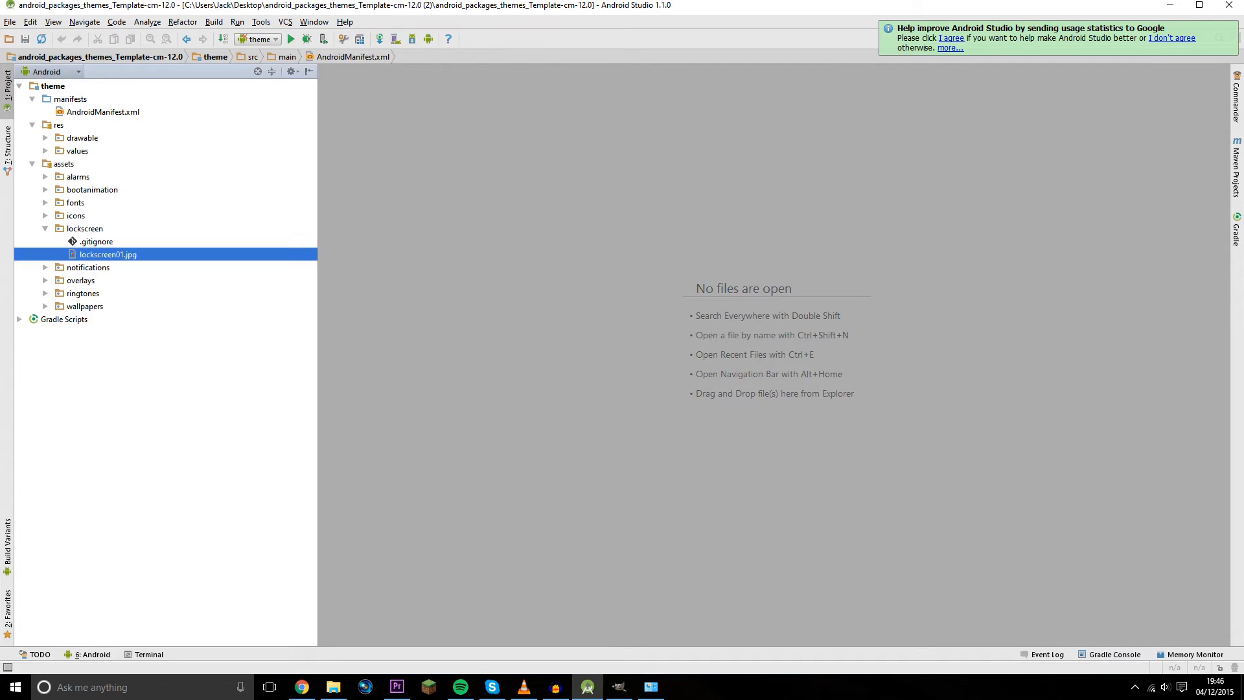
double_click(108, 254)
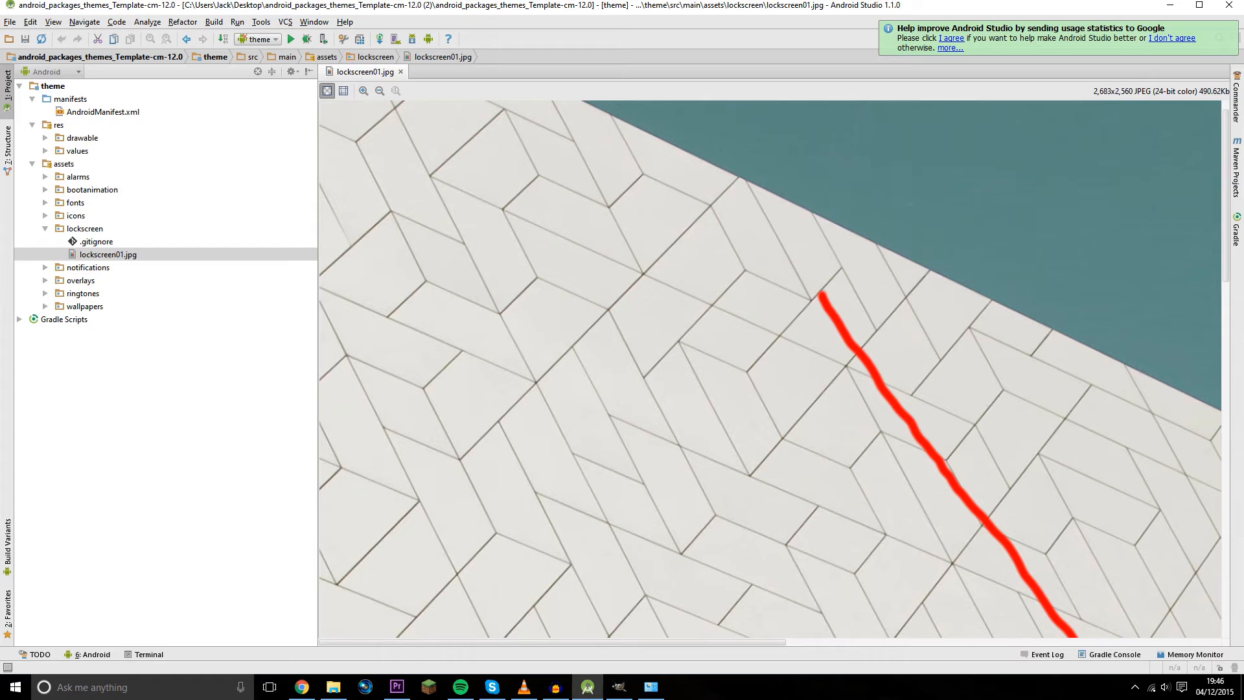
right_click(108, 254)
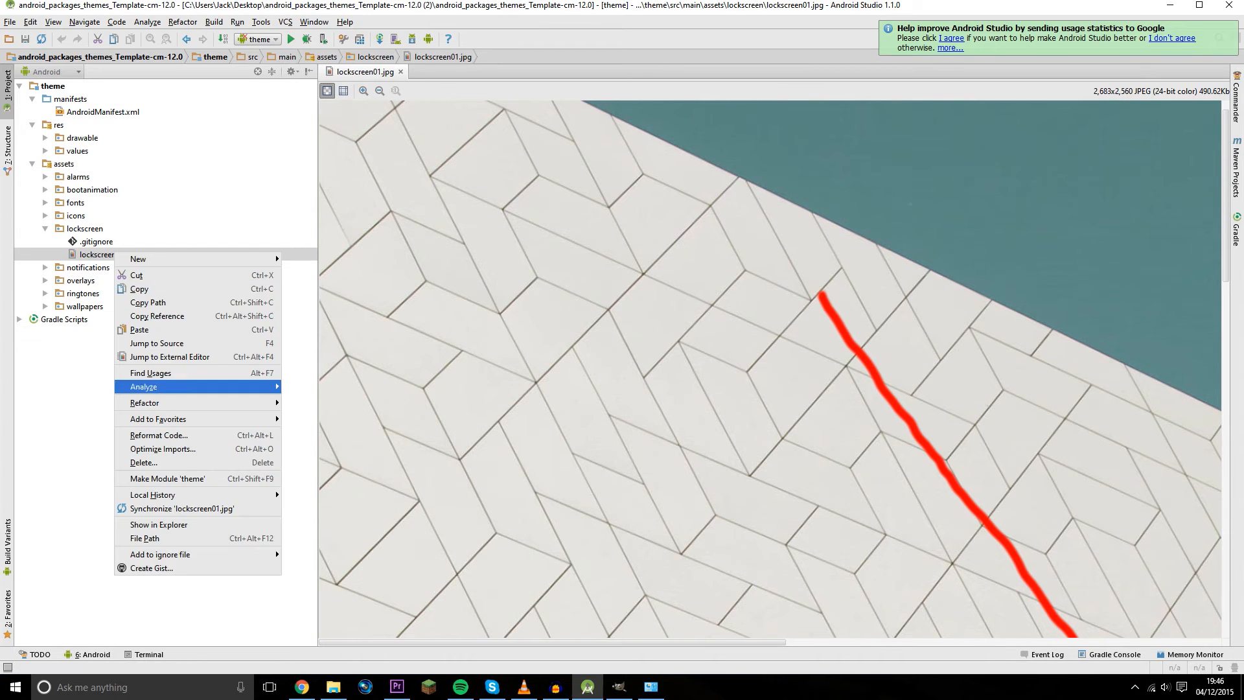
mouse_move(158, 525)
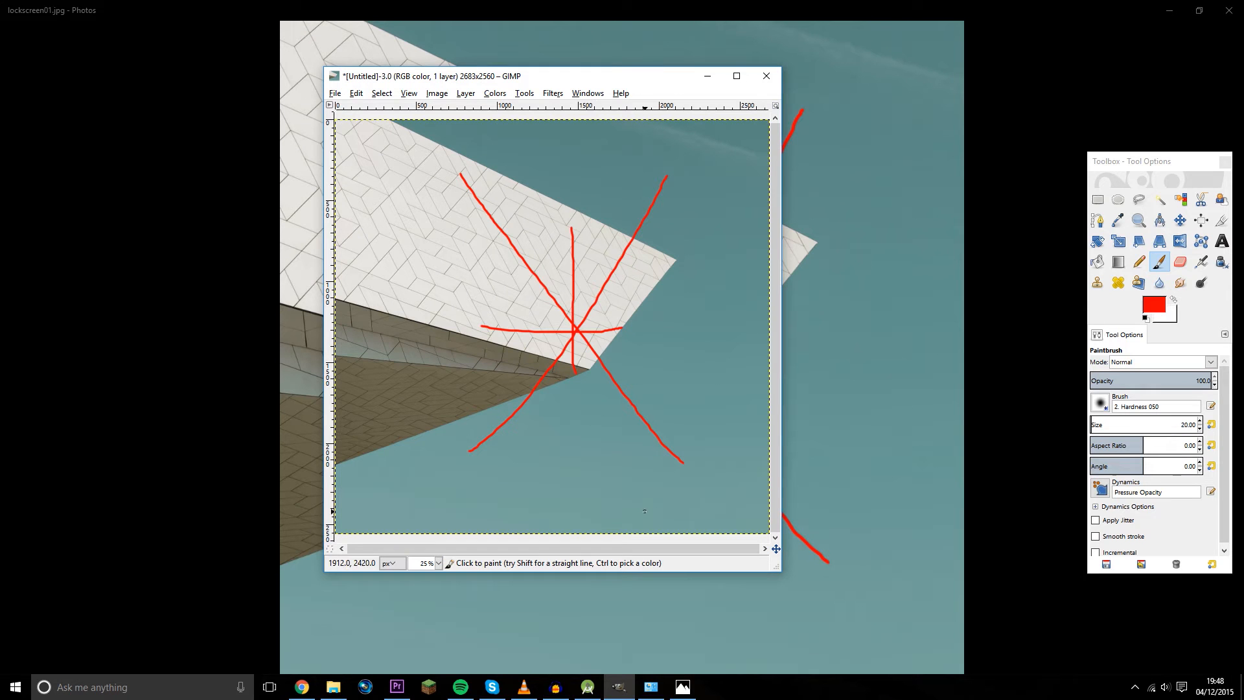
mouse_move(586, 163)
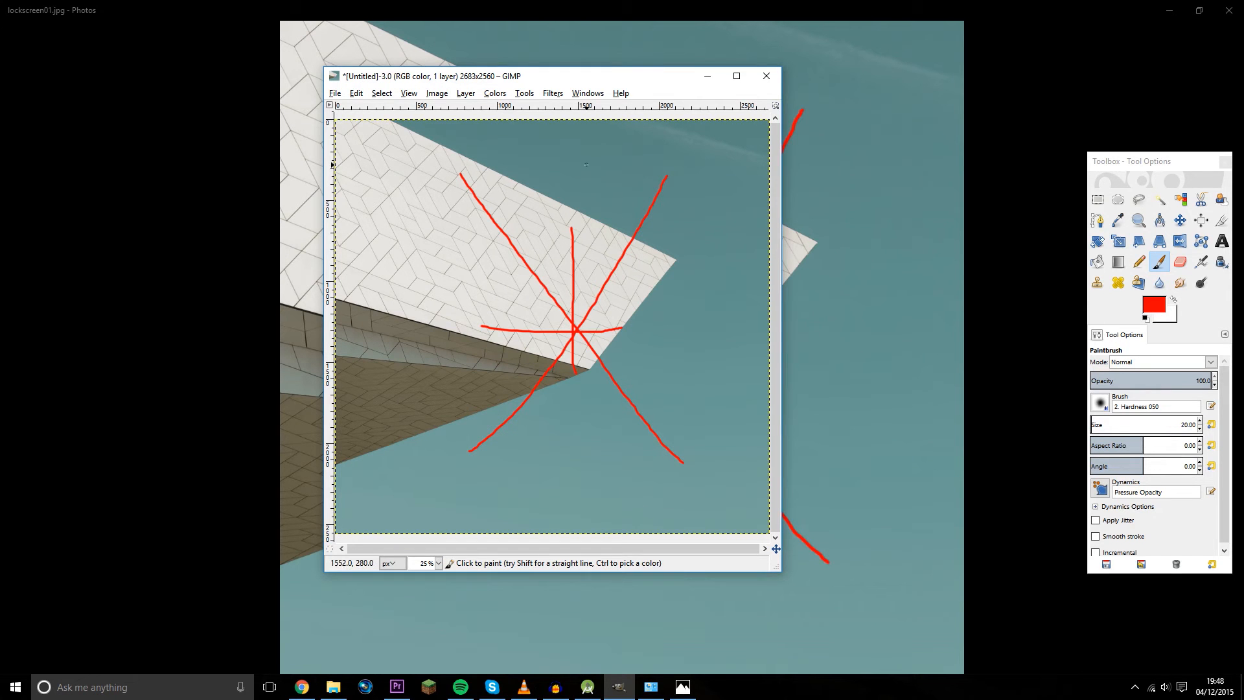
mouse_move(446, 160)
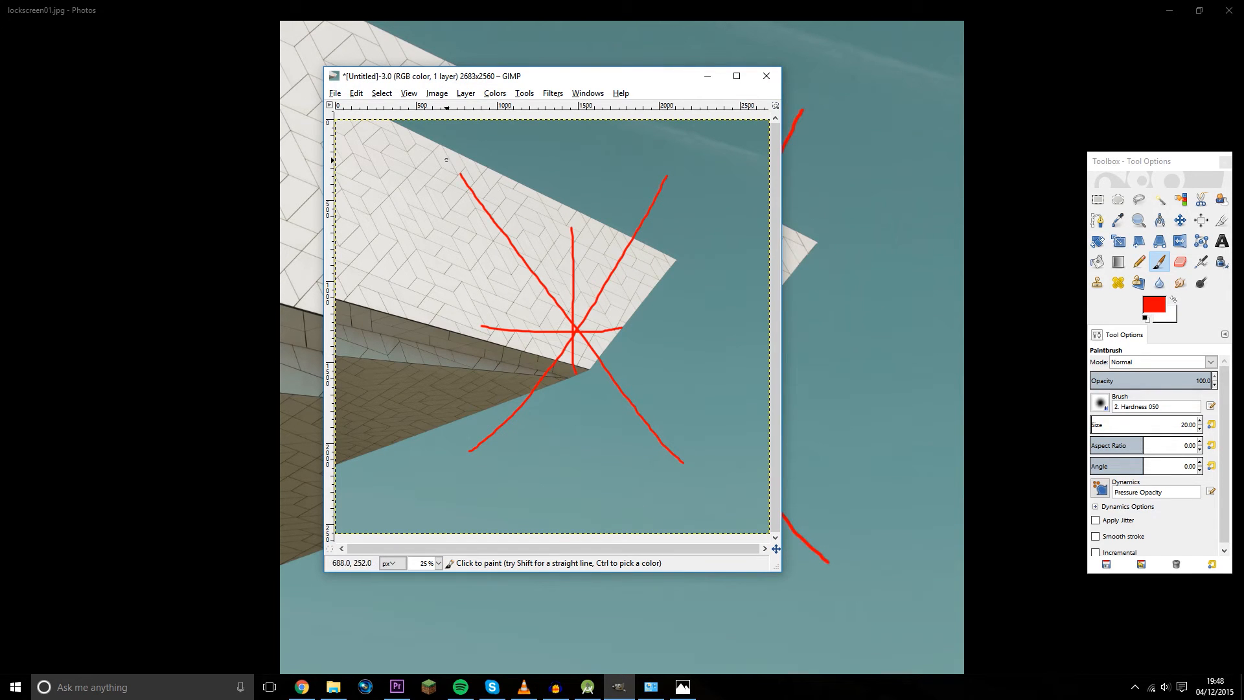
mouse_move(411, 210)
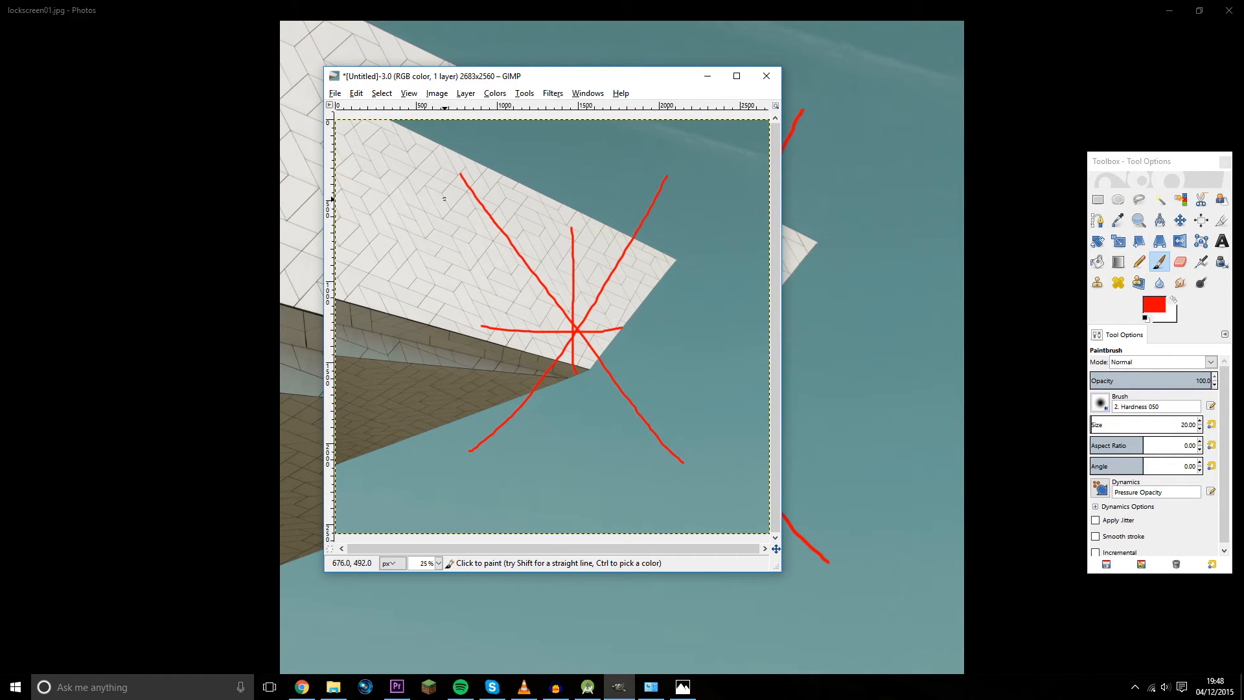
mouse_move(467, 227)
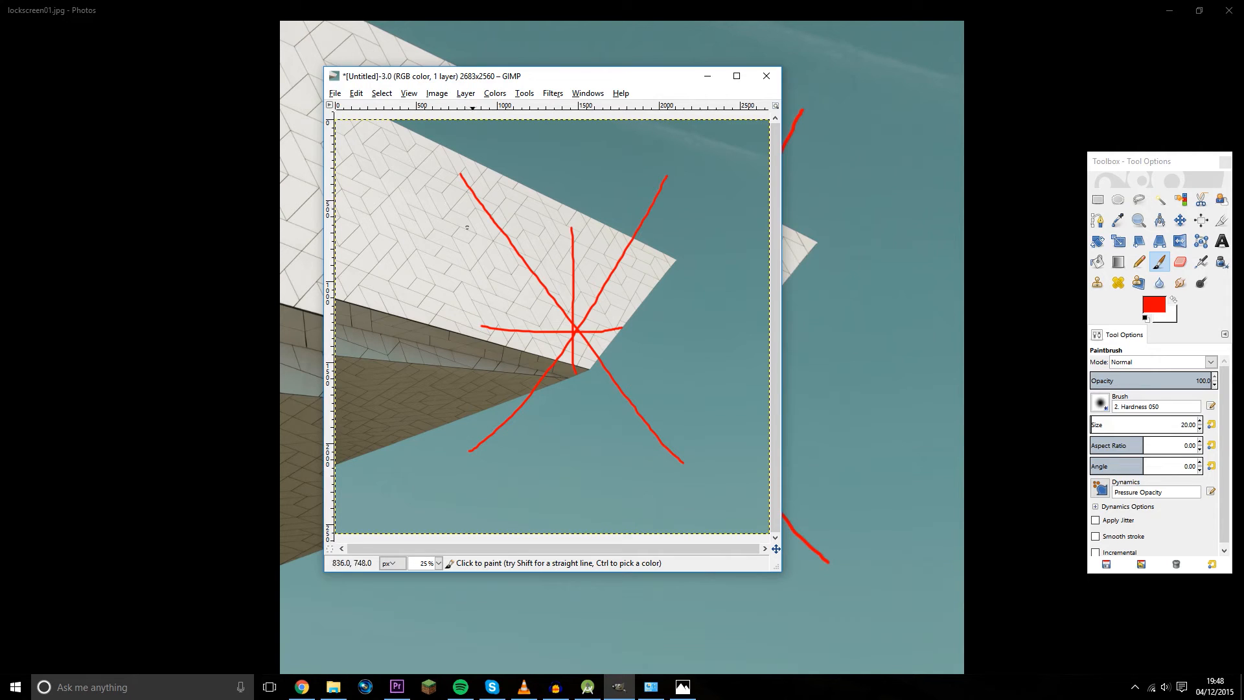
mouse_move(576, 363)
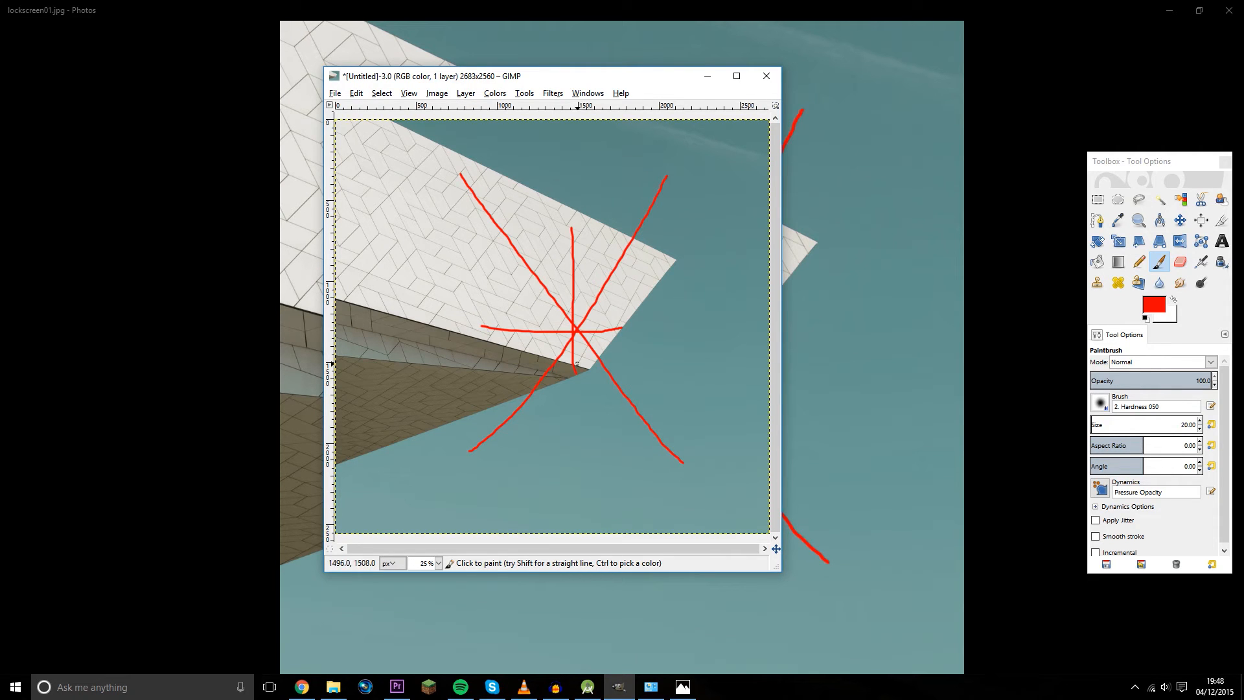
mouse_move(727, 394)
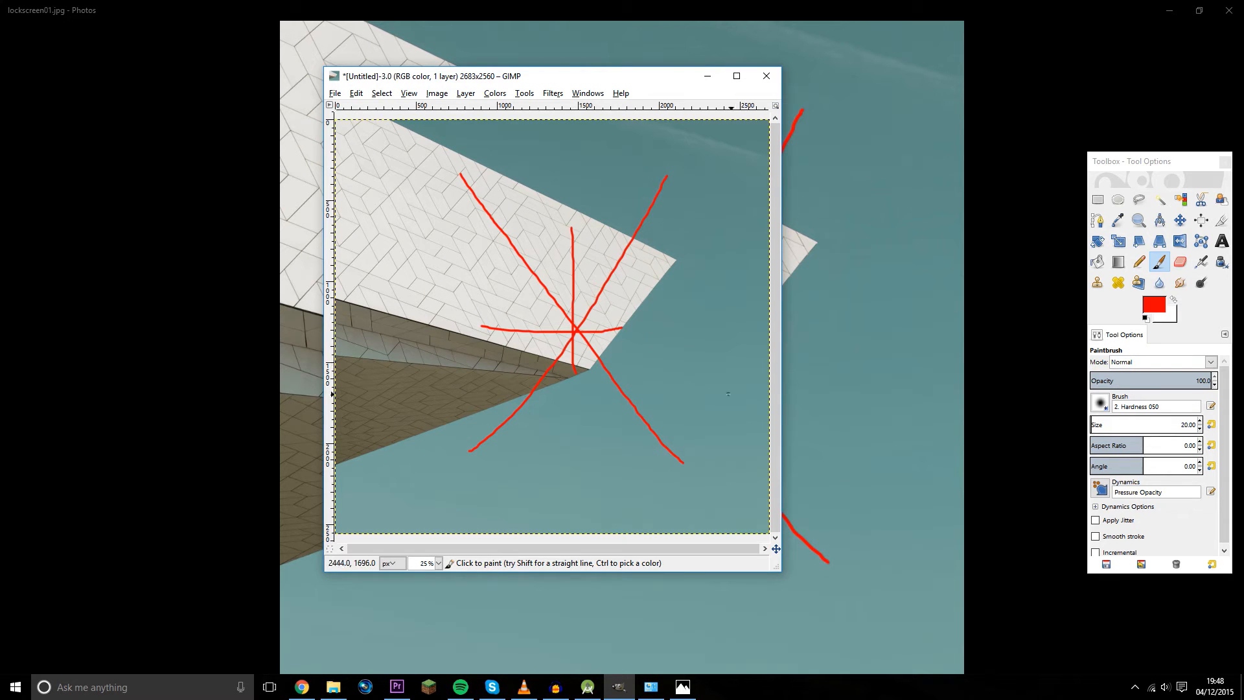
Paint red freehand Paintbrush strokes across the building photo
left_click(335, 92)
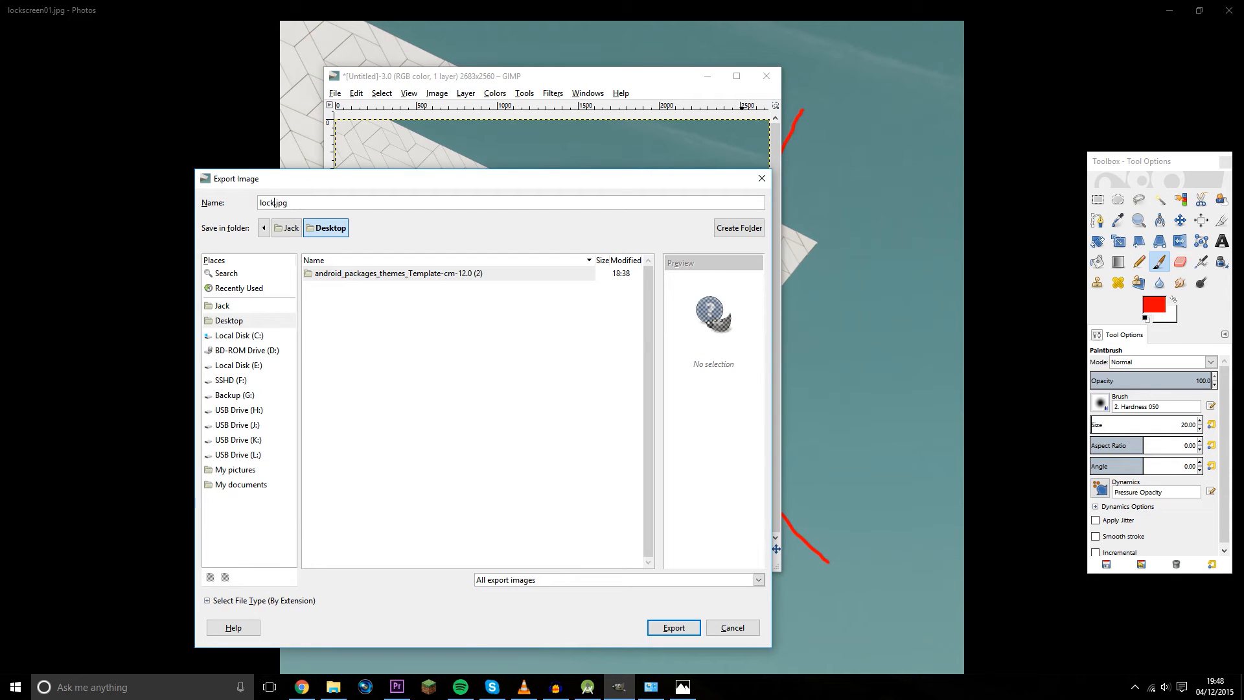
Export the red-streaked image as a .jpg file into the Desktop folder
type("s")
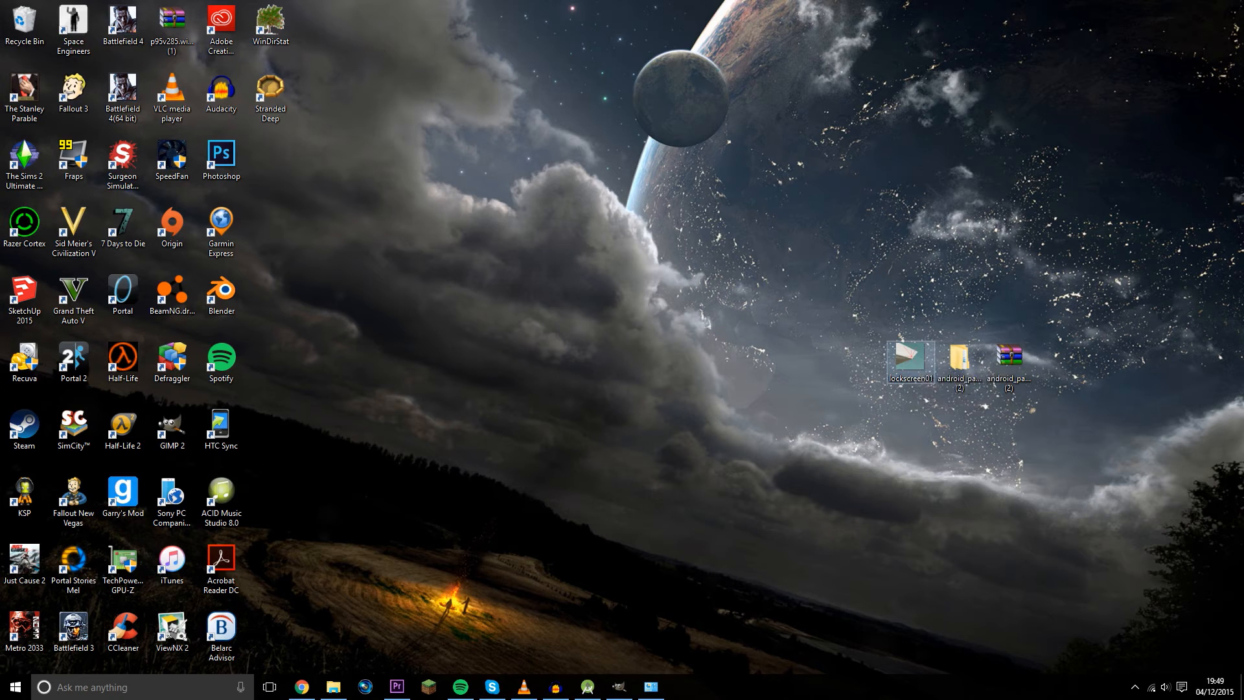
Copy the edited lockscreen01 image from the desktop into theme\src\main\assets\lockscreen
right_click(909, 361)
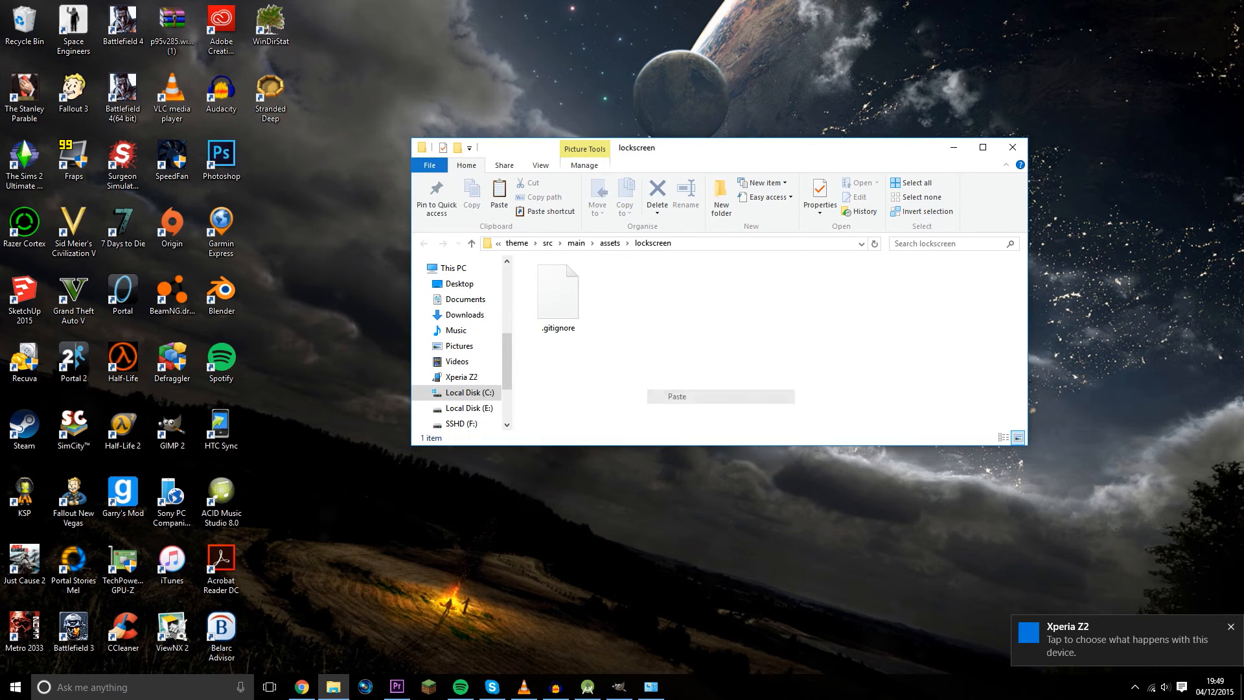
left_click(675, 395)
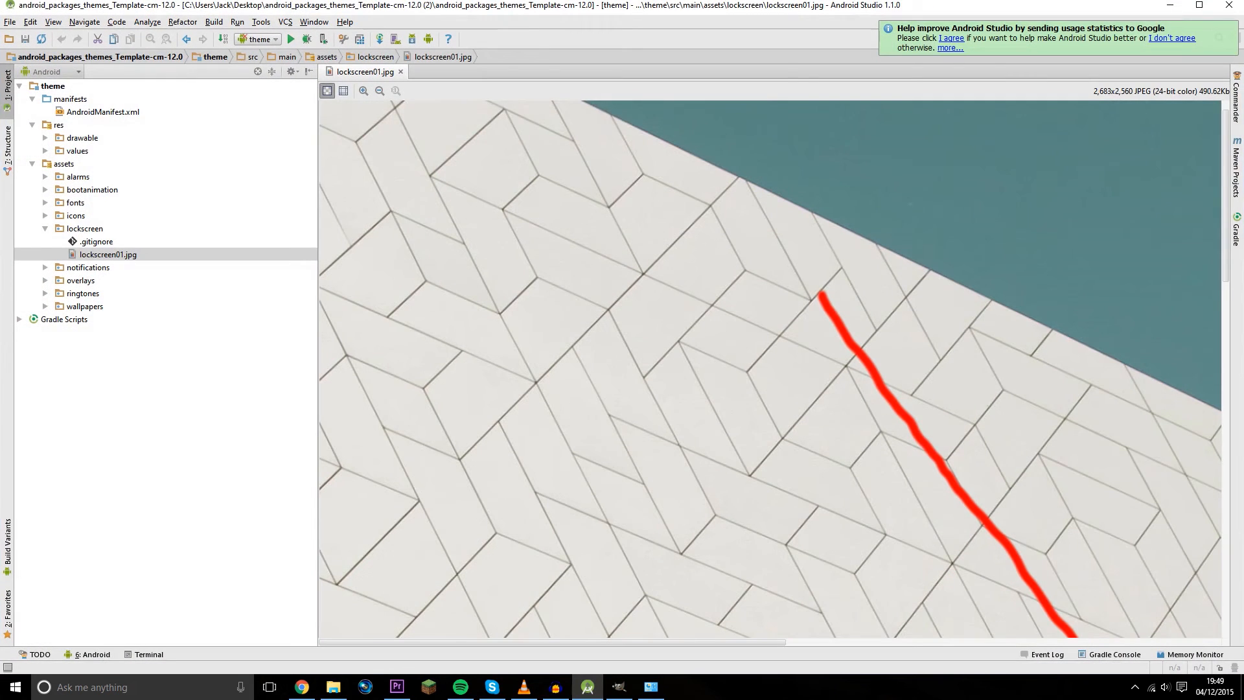
Replace the theme name string reference in AndroidManifest.xml with the literal 'new theme'
left_click(379, 91)
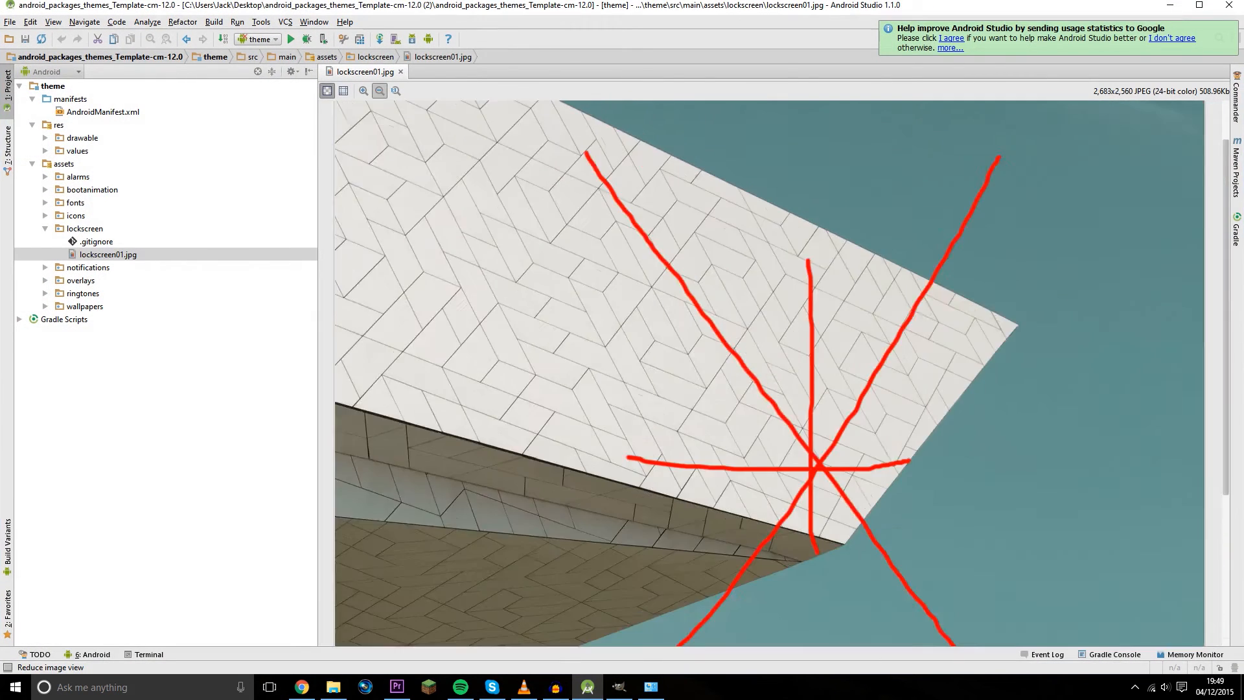
double_click(102, 111)
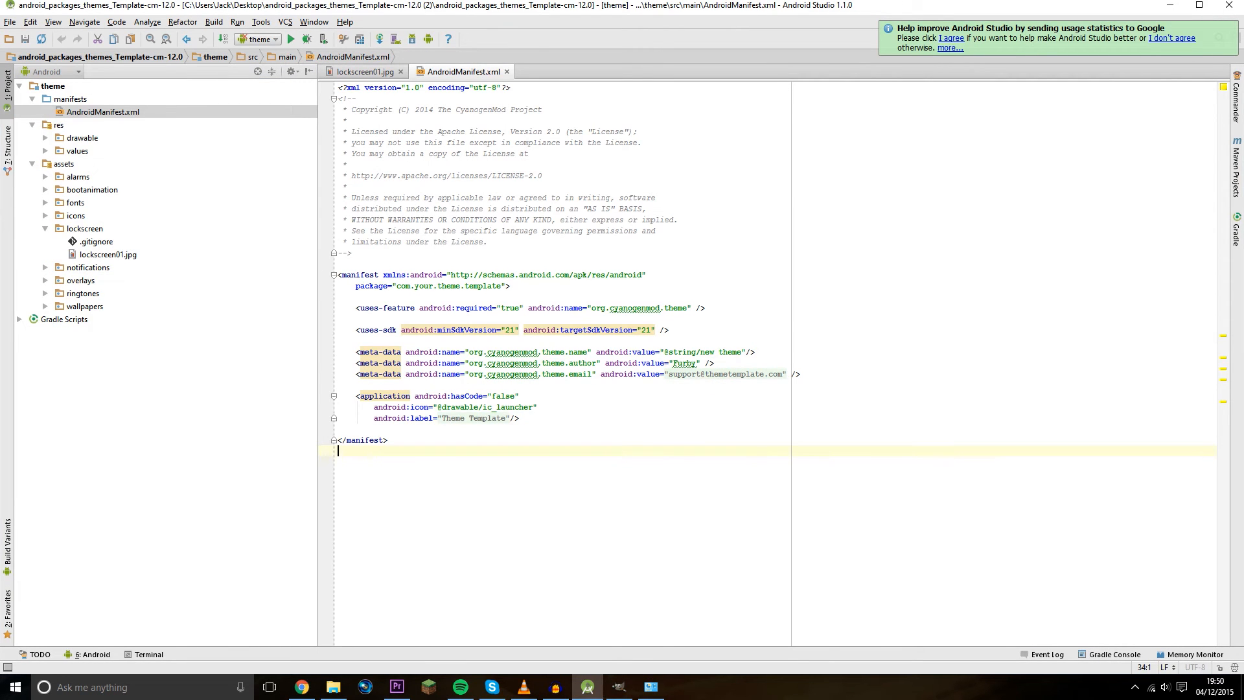
mouse_move(685, 363)
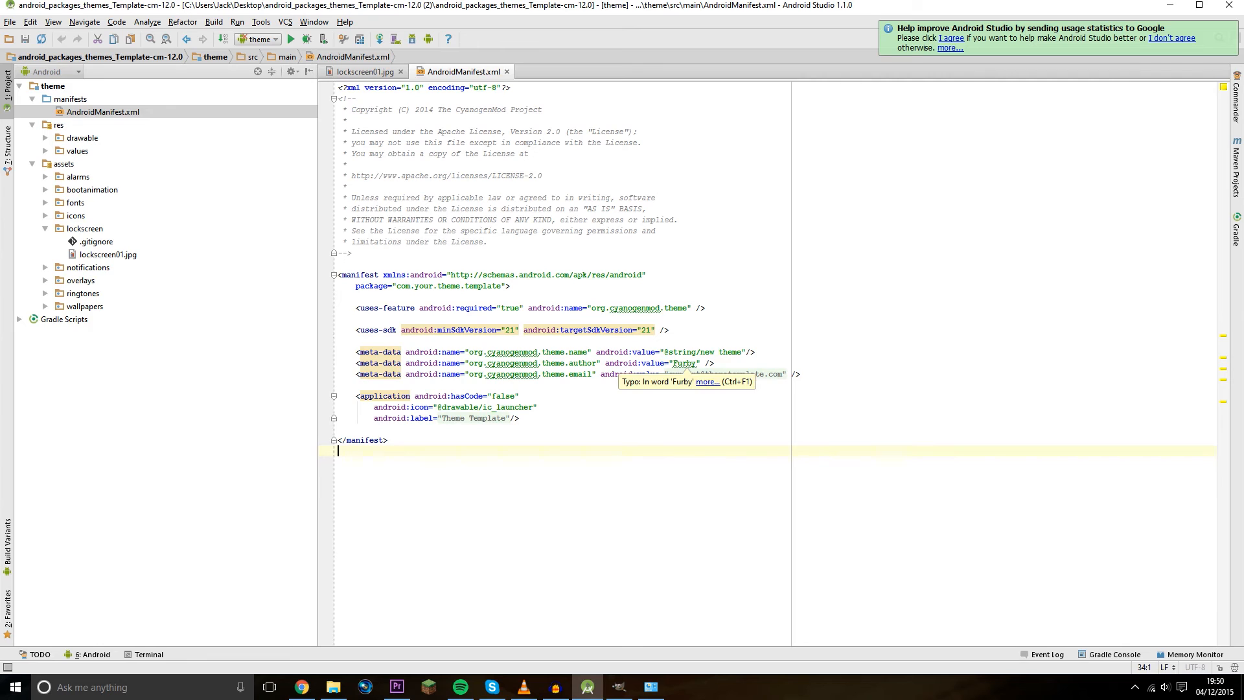
double_click(684, 363)
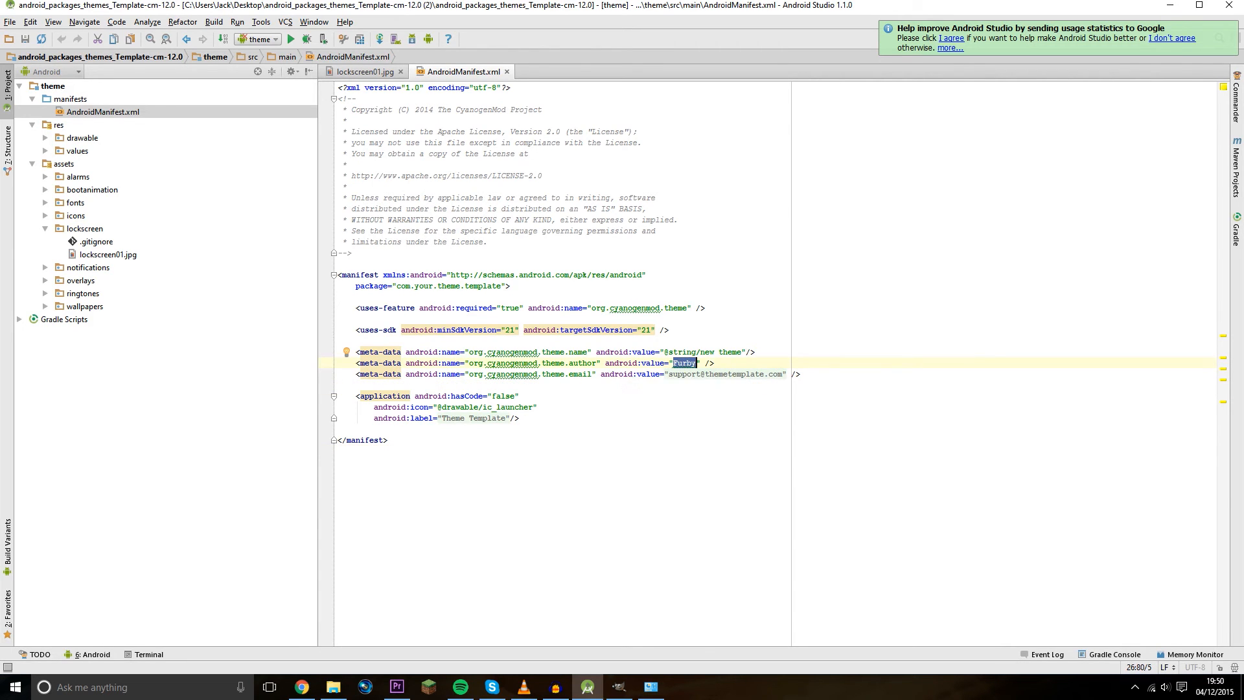
double_click(680, 351)
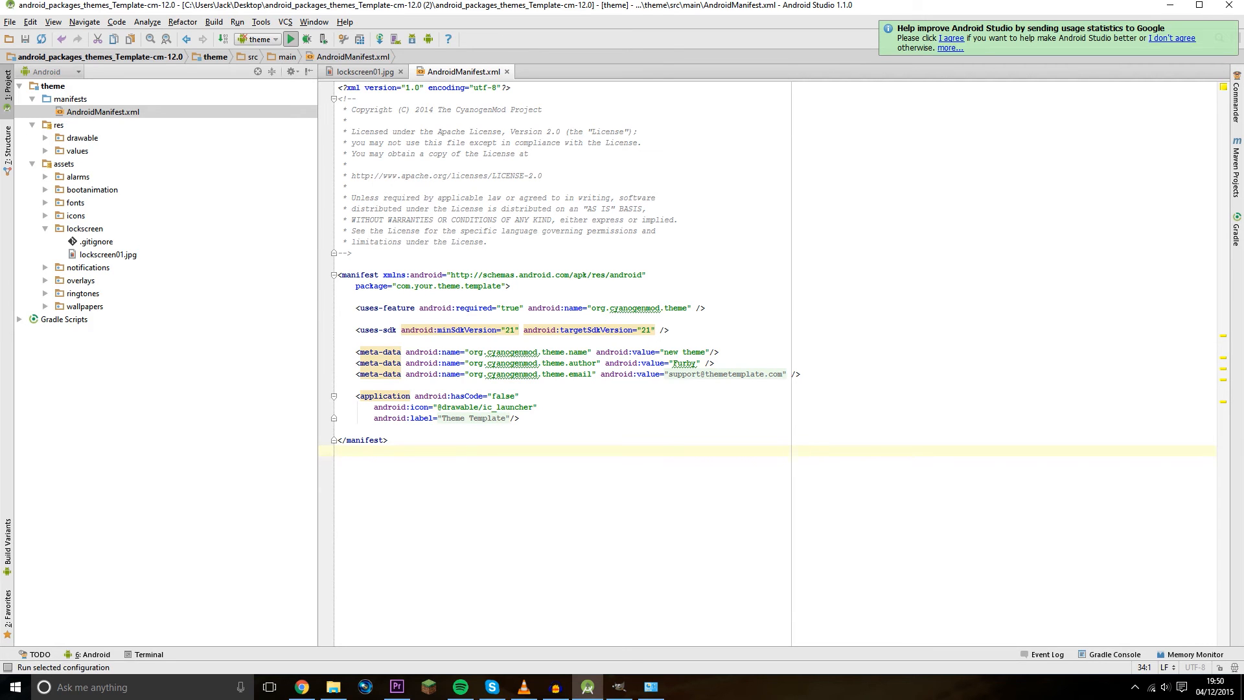
mouse_move(290, 39)
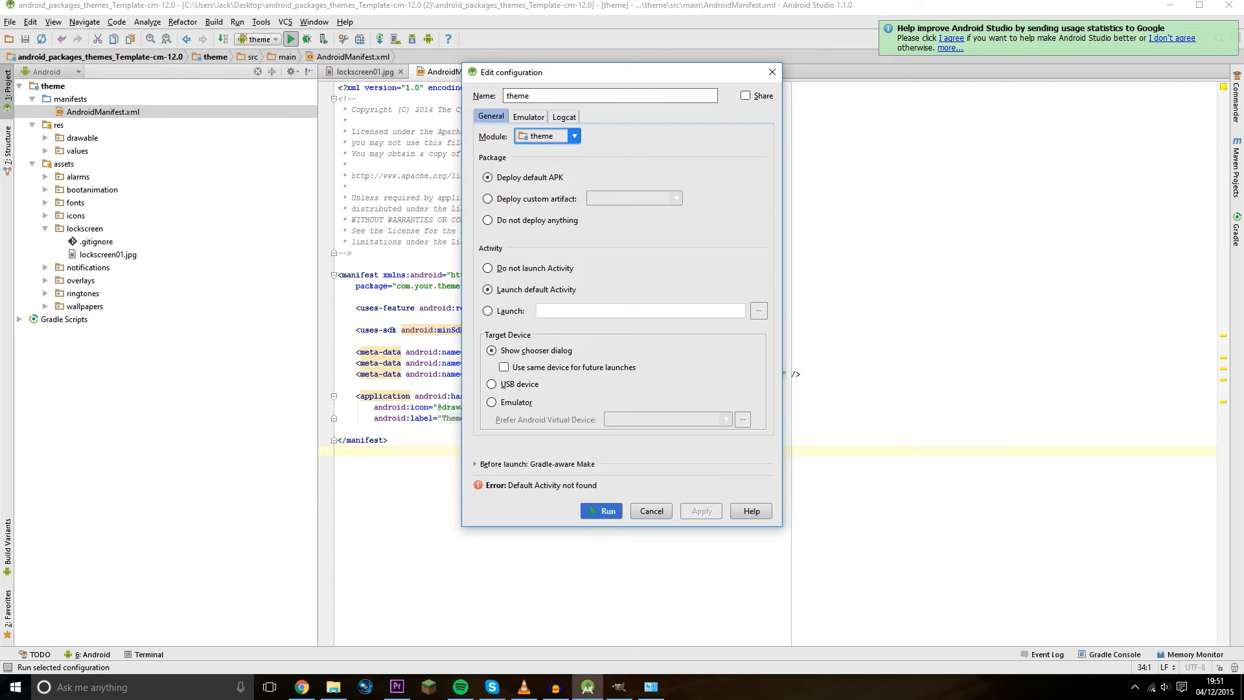
Run the theme configuration and deploy it to the connected Sony Xperia Z2
left_click(601, 510)
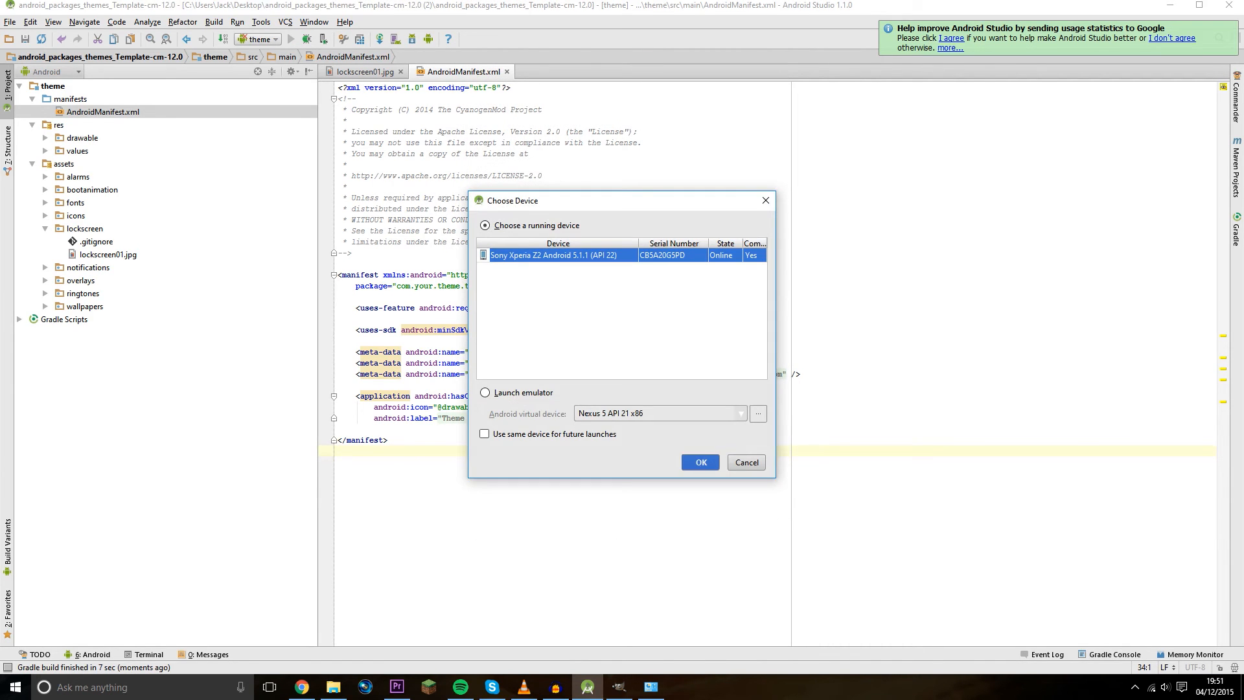
left_click(699, 462)
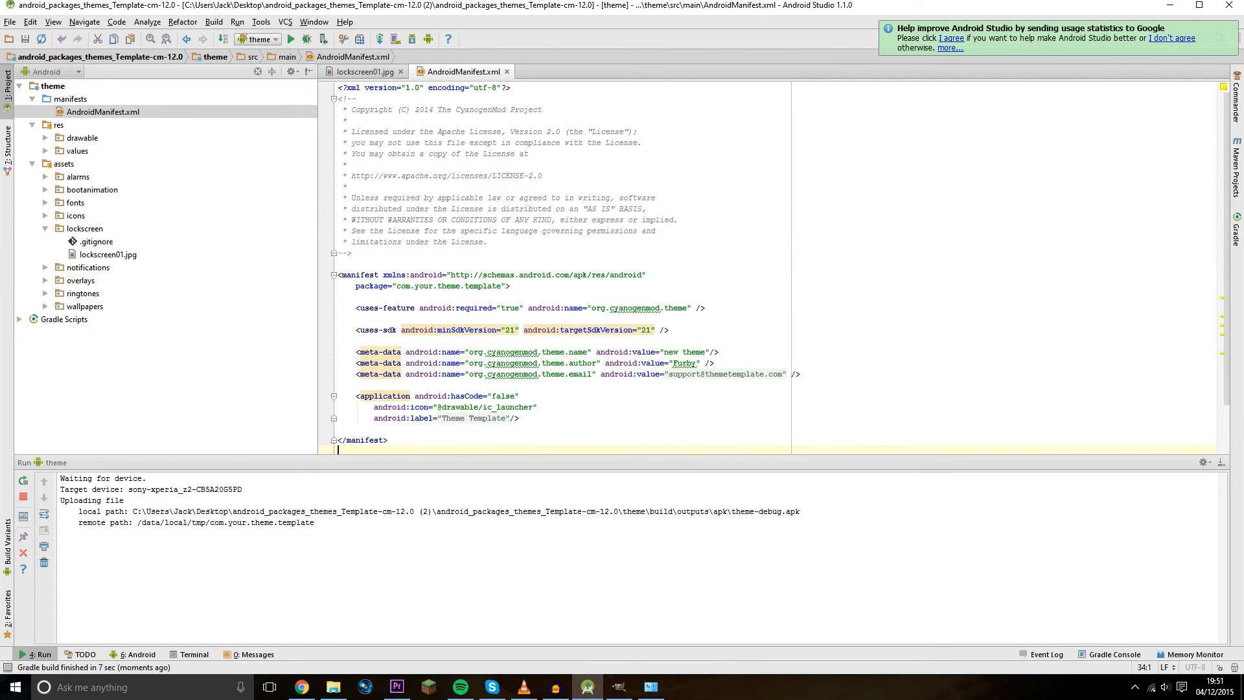
left_click(134, 654)
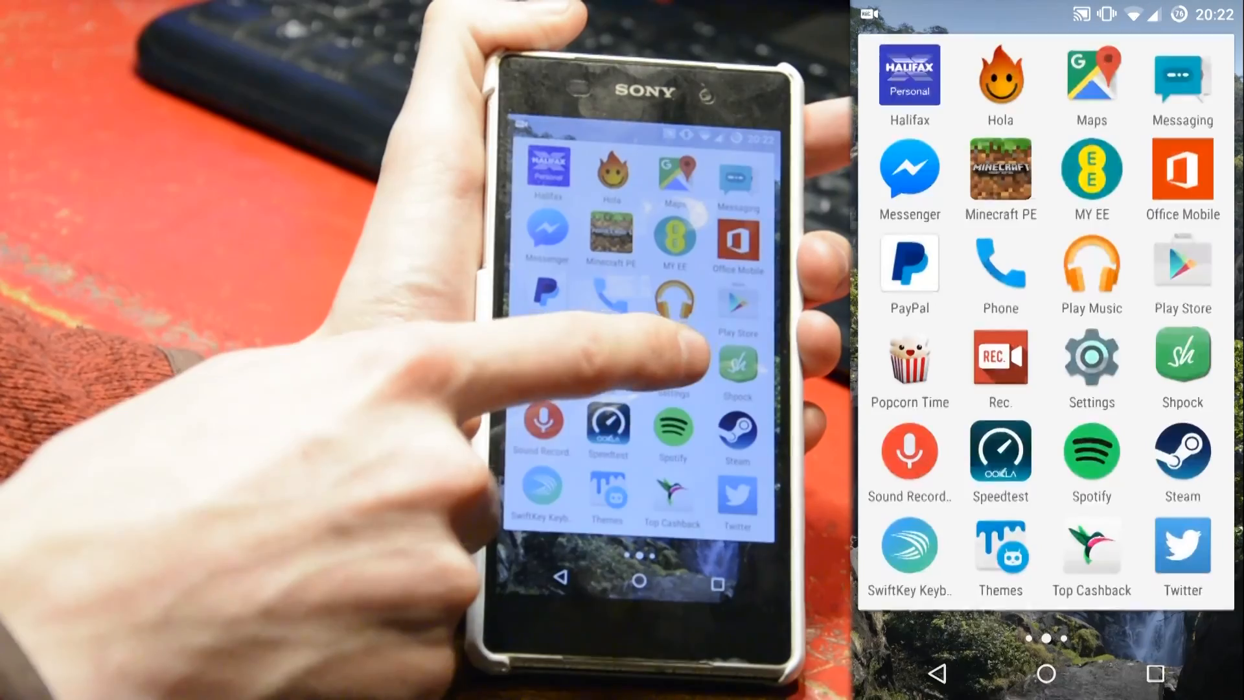
Apply 'new theme' from Settings > Themes with Lock wallpapers ticked
left_click(1091, 355)
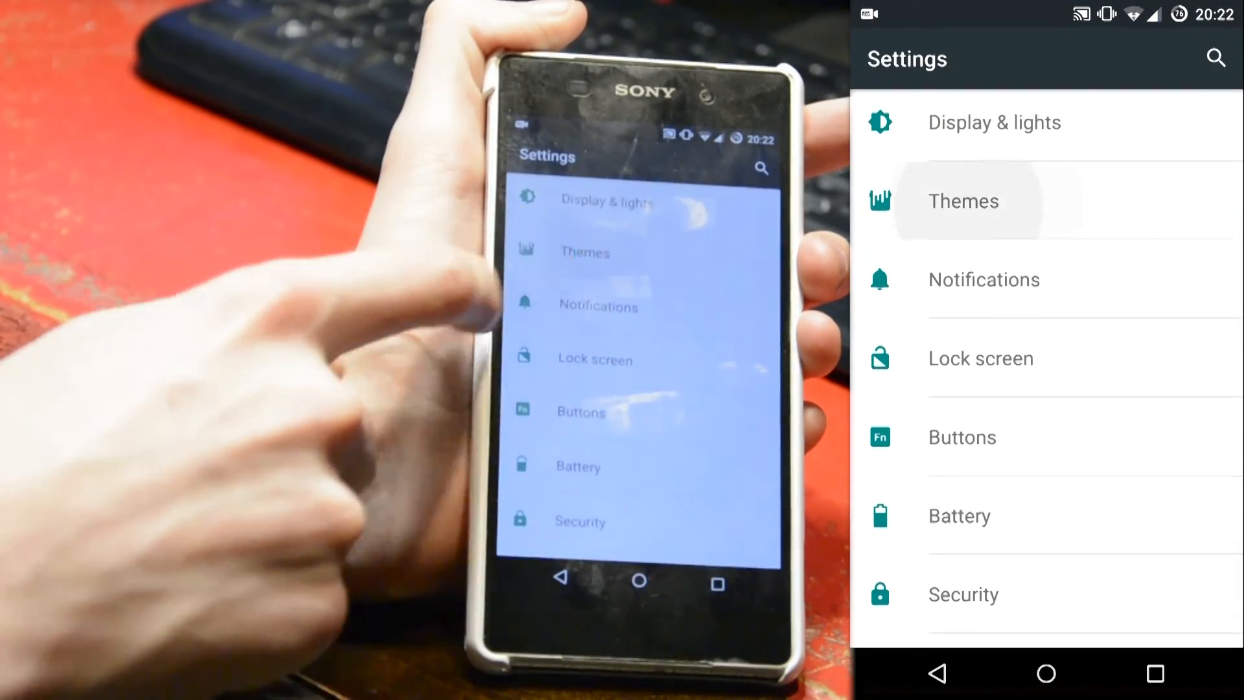
left_click(962, 201)
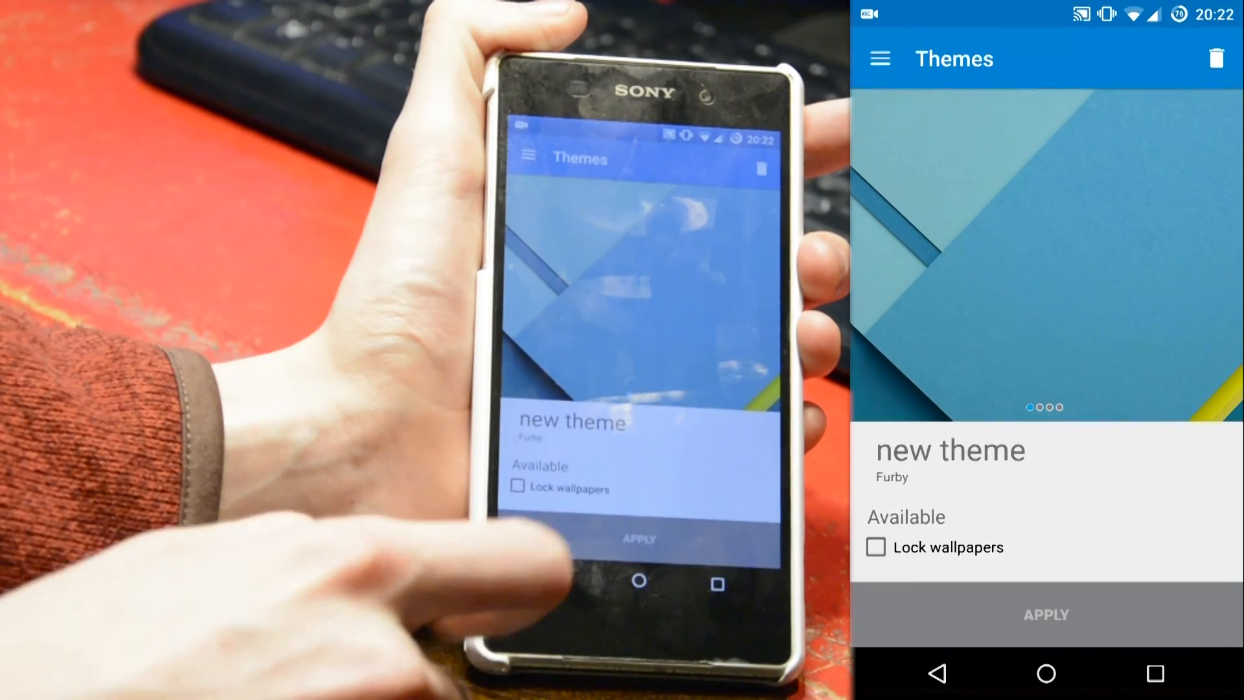
left_click(876, 547)
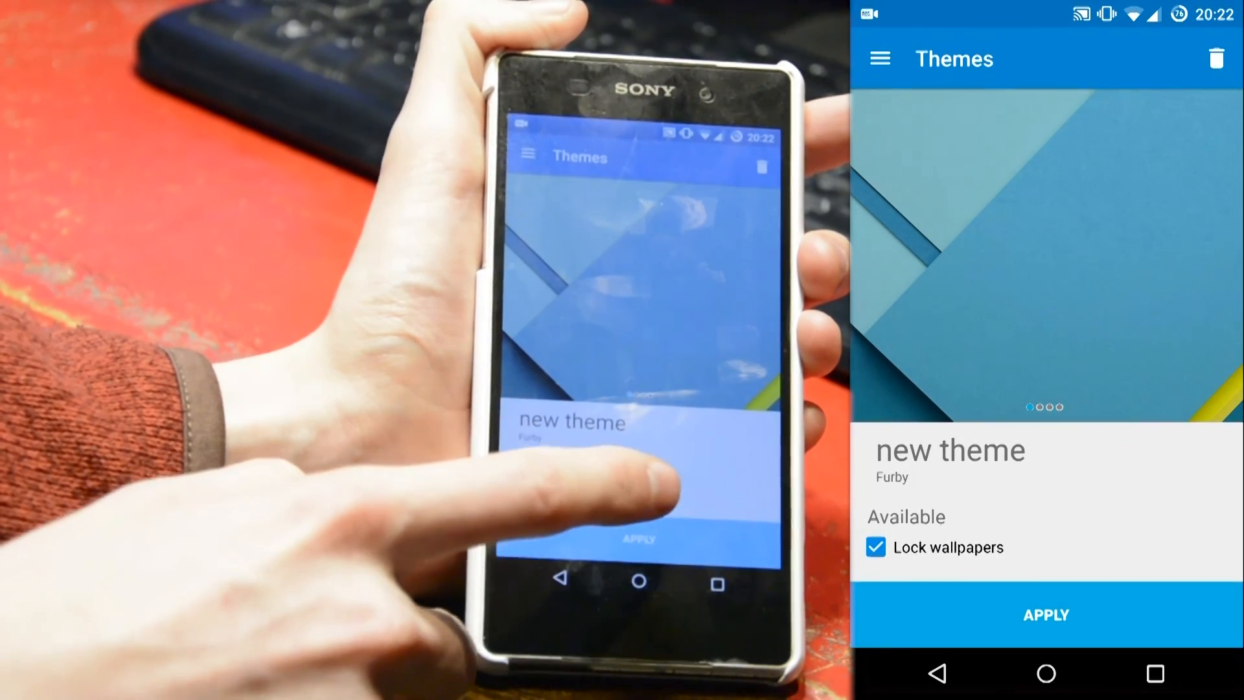
left_click(1045, 615)
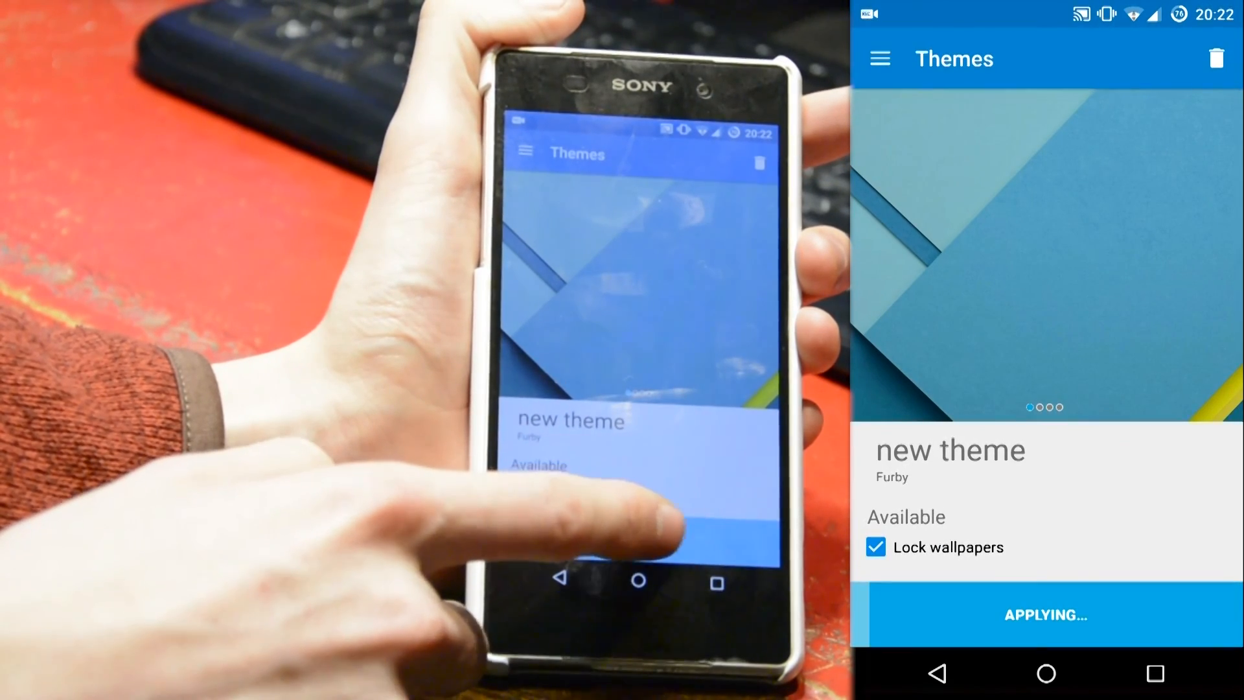